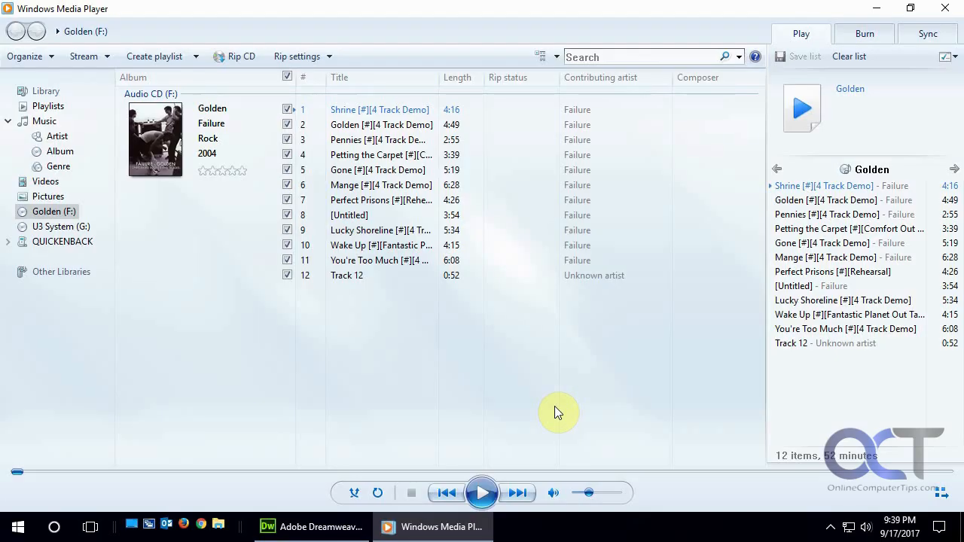
{"action": "mouse_move", "coordinate": [495, 339]}
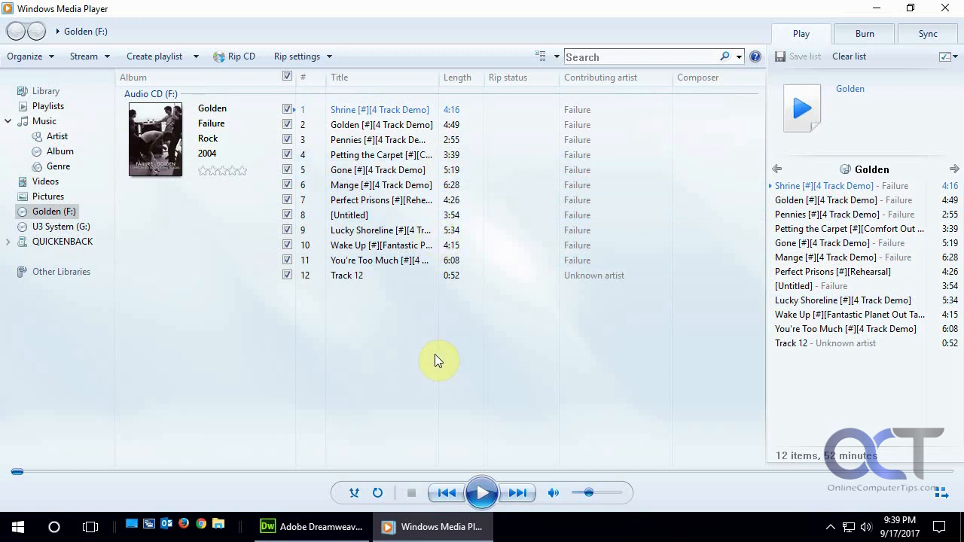
{"action": "mouse_move", "coordinate": [486, 362]}
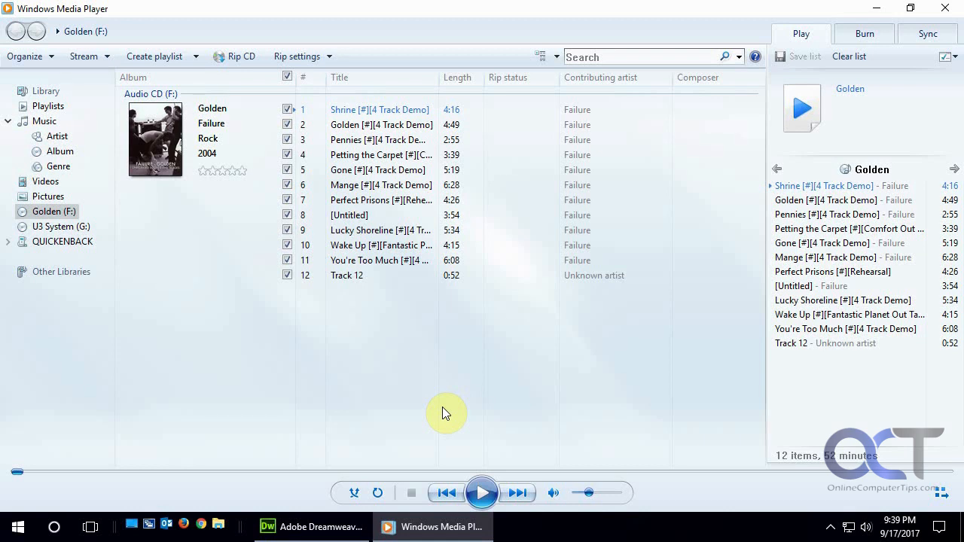
{"action": "mouse_move", "coordinate": [370, 419]}
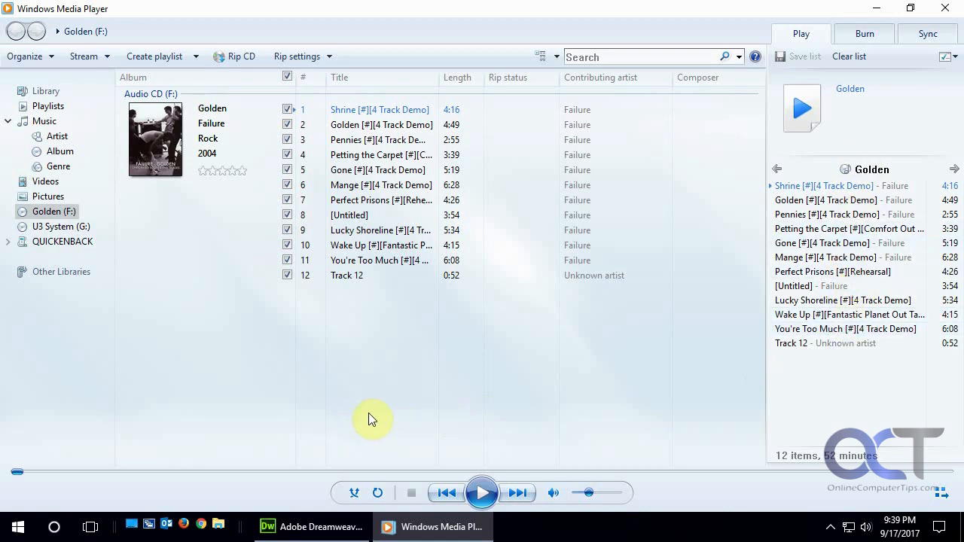
{"action": "mouse_move", "coordinate": [750, 453]}
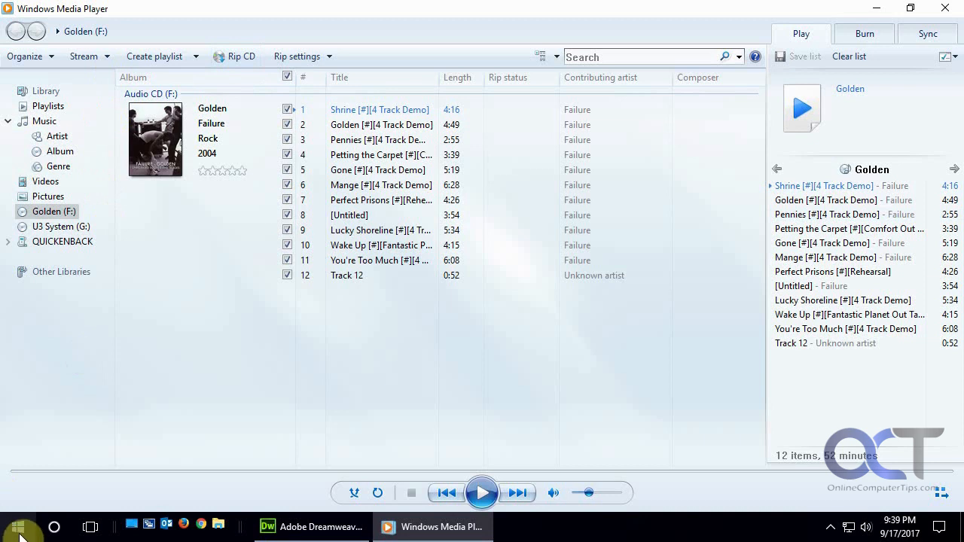
- Search the Start menu for 'wind', then close the Start menu again
{"action": "left_click", "coordinate": [16, 527]}
{"action": "type", "text": "widnows"}
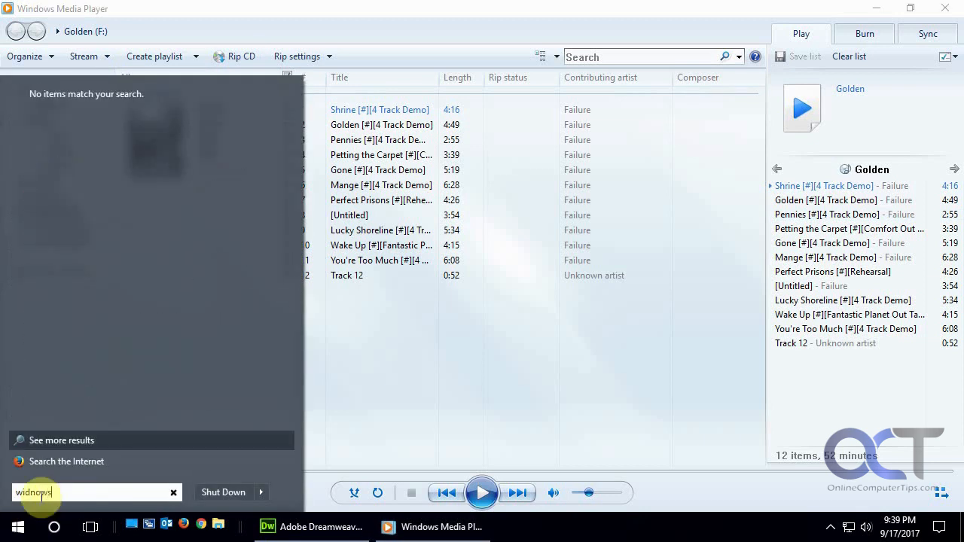
{"action": "type", "text": "wind"}
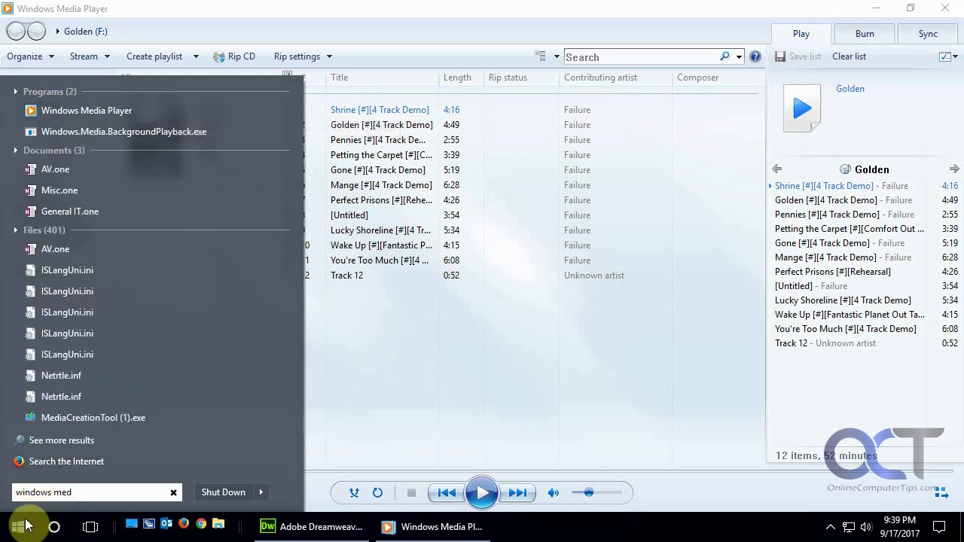
{"action": "left_click", "coordinate": [12, 527]}
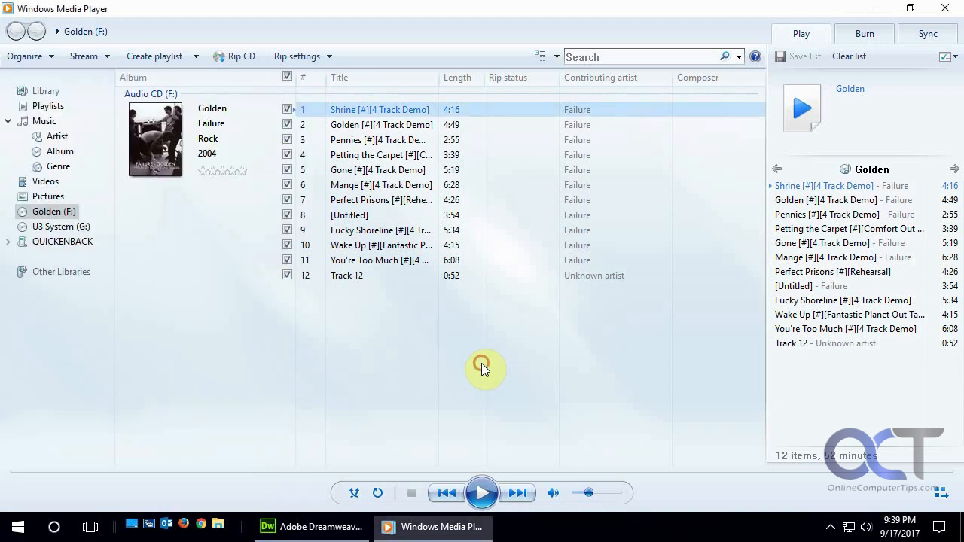
{"action": "mouse_move", "coordinate": [482, 369]}
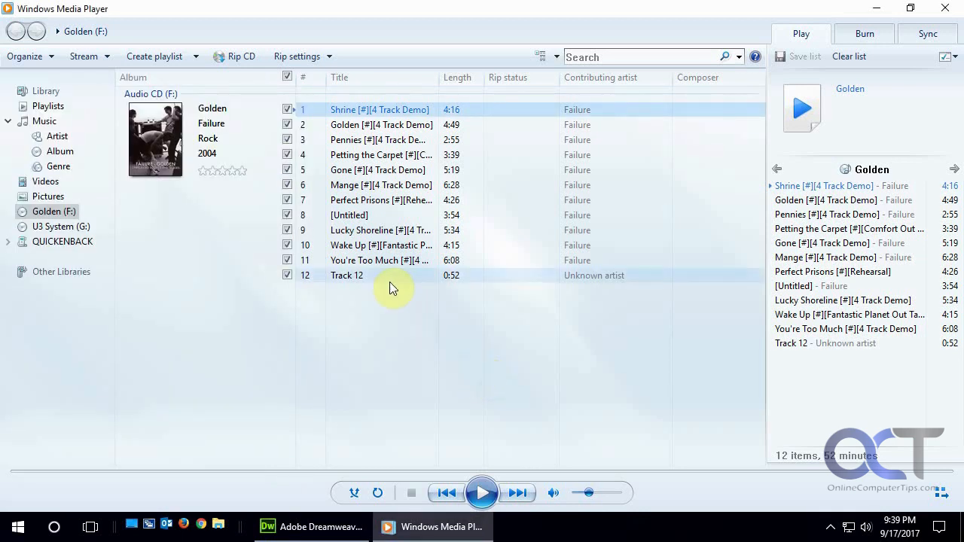
{"action": "mouse_move", "coordinate": [149, 307]}
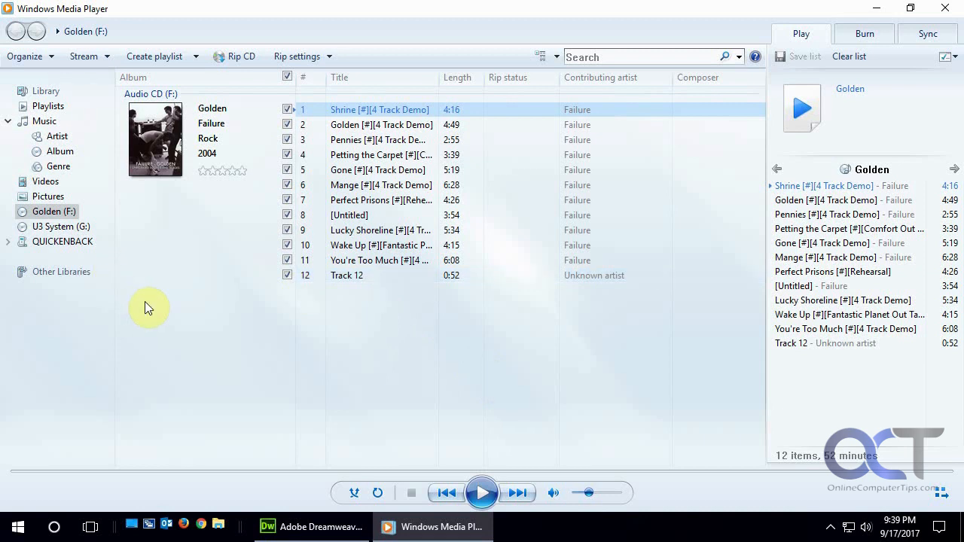
{"action": "mouse_move", "coordinate": [156, 308]}
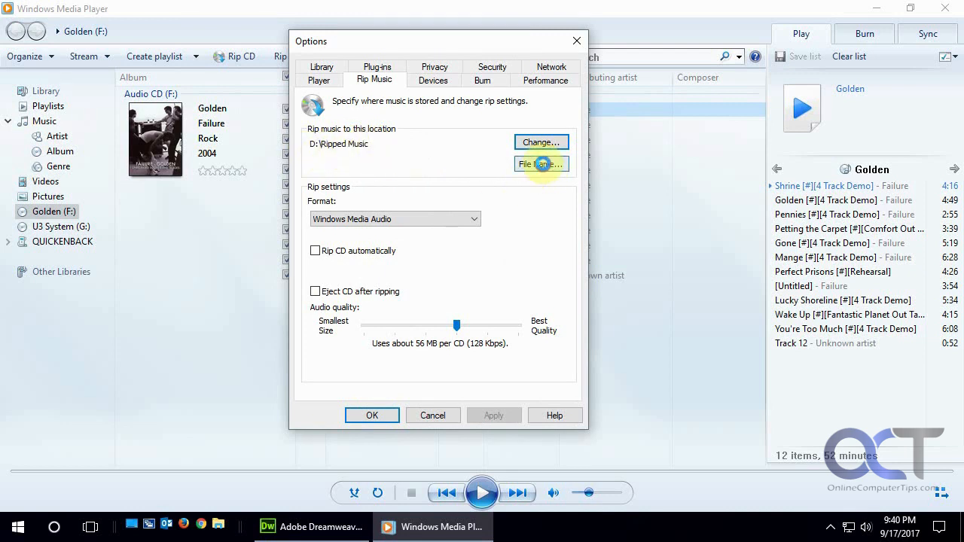
- Add Artist to the ripped file name parts and pick a name separator
{"action": "left_click", "coordinate": [541, 163]}
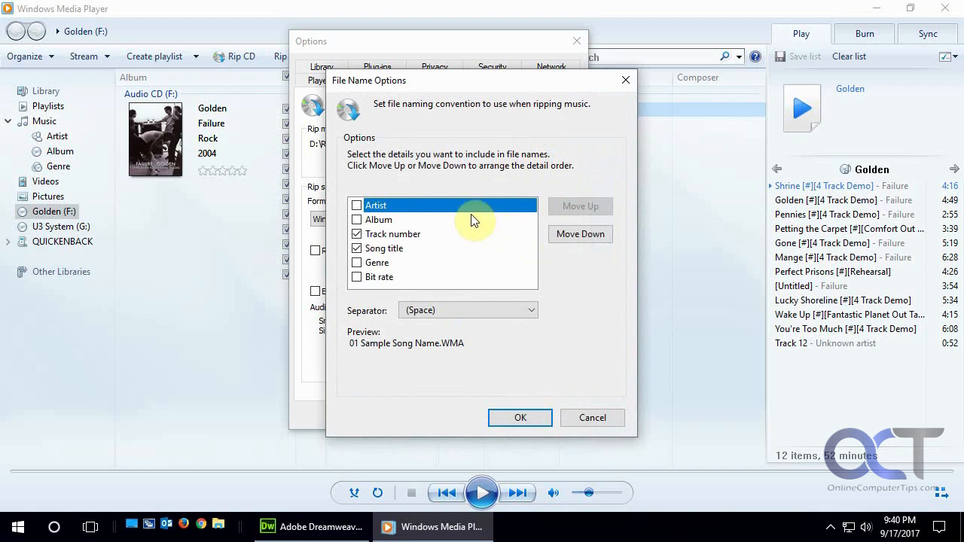
{"action": "mouse_move", "coordinate": [434, 260]}
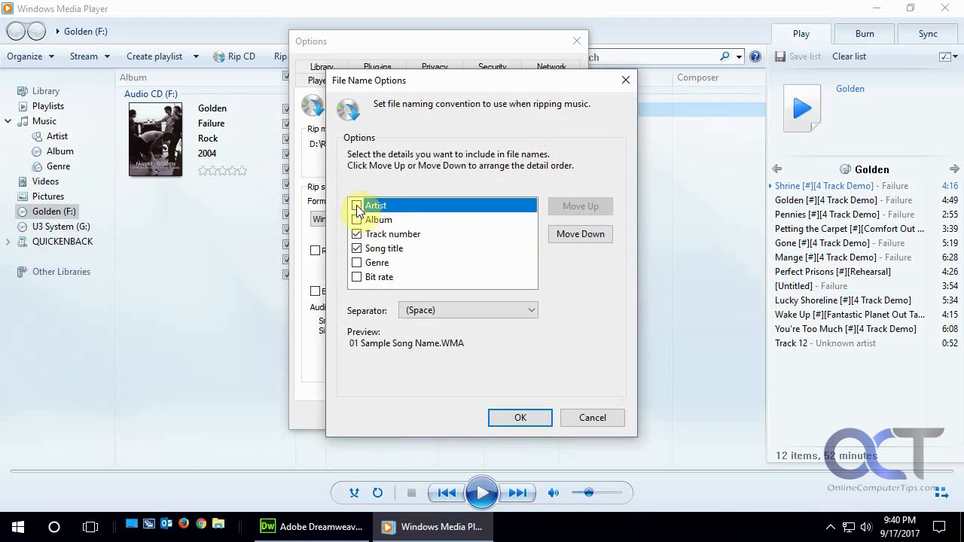
{"action": "left_click", "coordinate": [357, 205]}
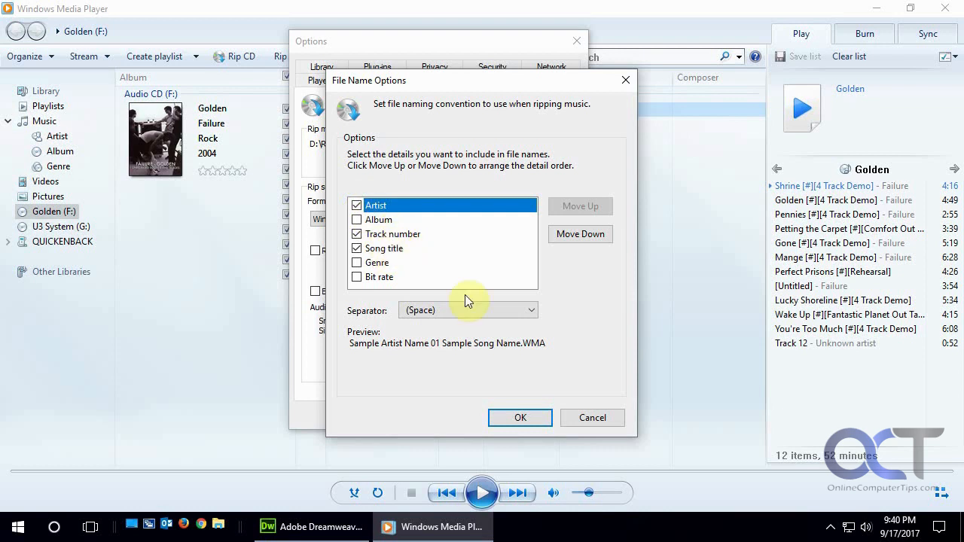
{"action": "left_click", "coordinate": [531, 309]}
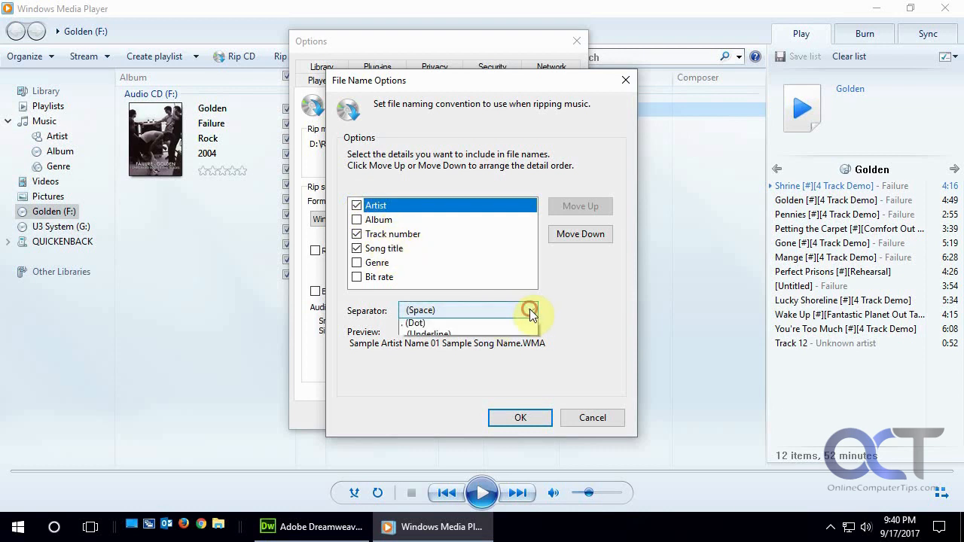
{"action": "left_click", "coordinate": [530, 310]}
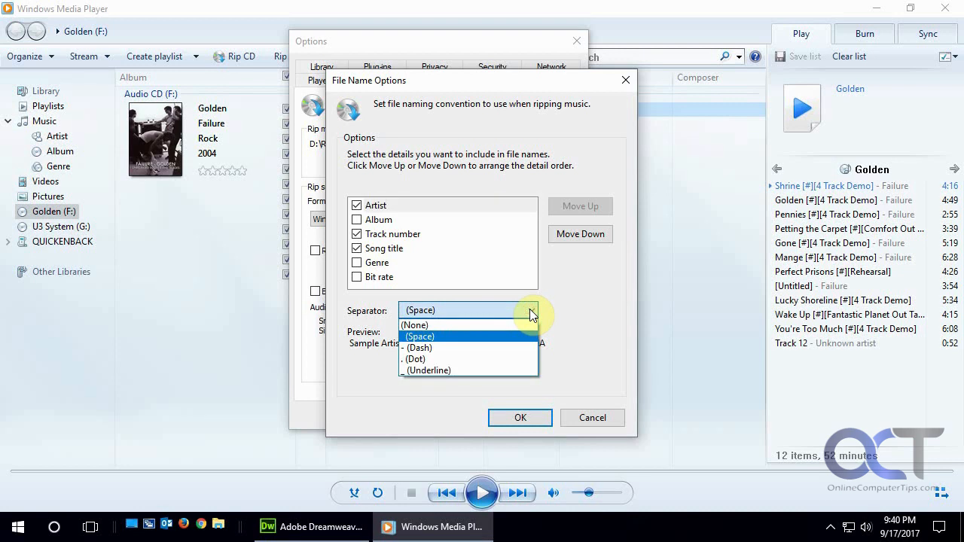
{"action": "left_click", "coordinate": [520, 417]}
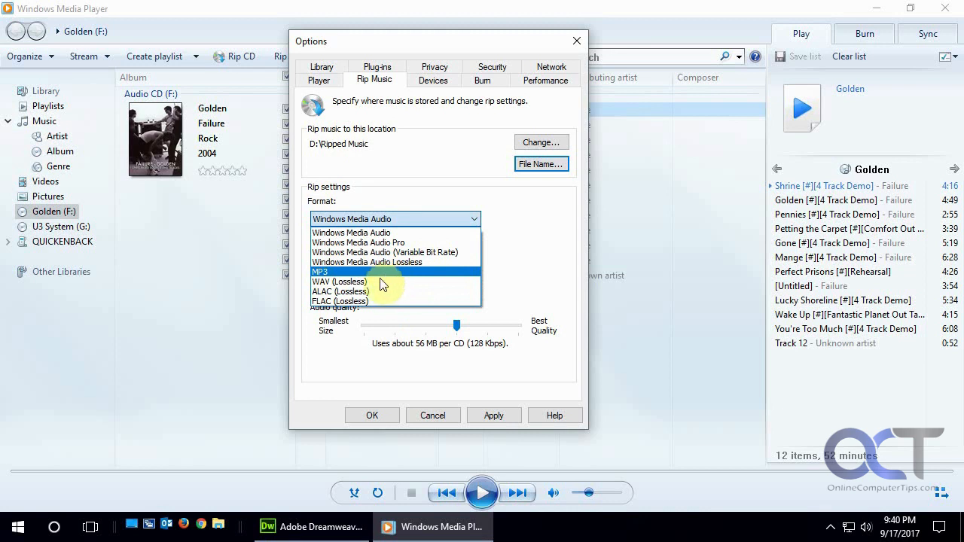
{"action": "mouse_move", "coordinate": [365, 301]}
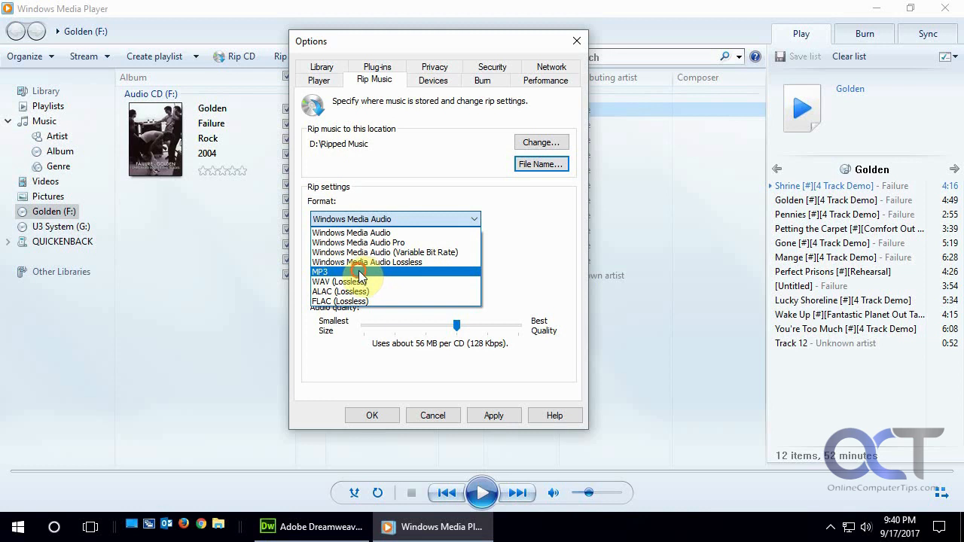
- Choose MP3 format and raise audio quality to the 320 Kbps maximum
{"action": "left_click", "coordinate": [321, 272]}
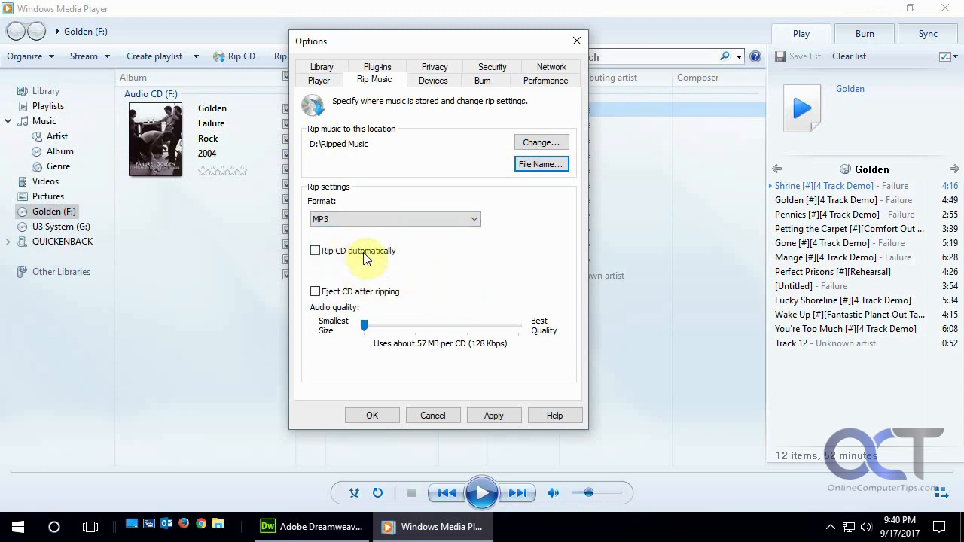
{"action": "mouse_move", "coordinate": [340, 301]}
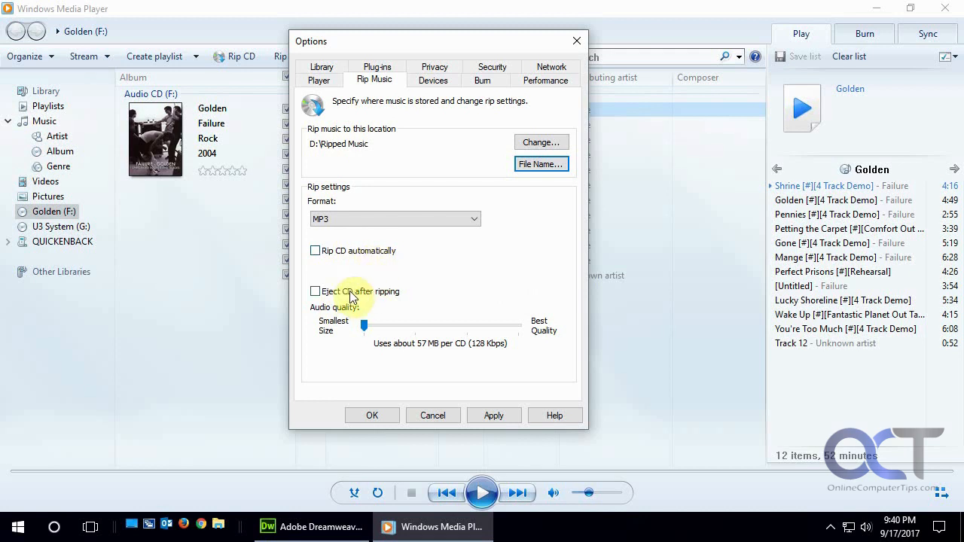
{"action": "mouse_move", "coordinate": [388, 327]}
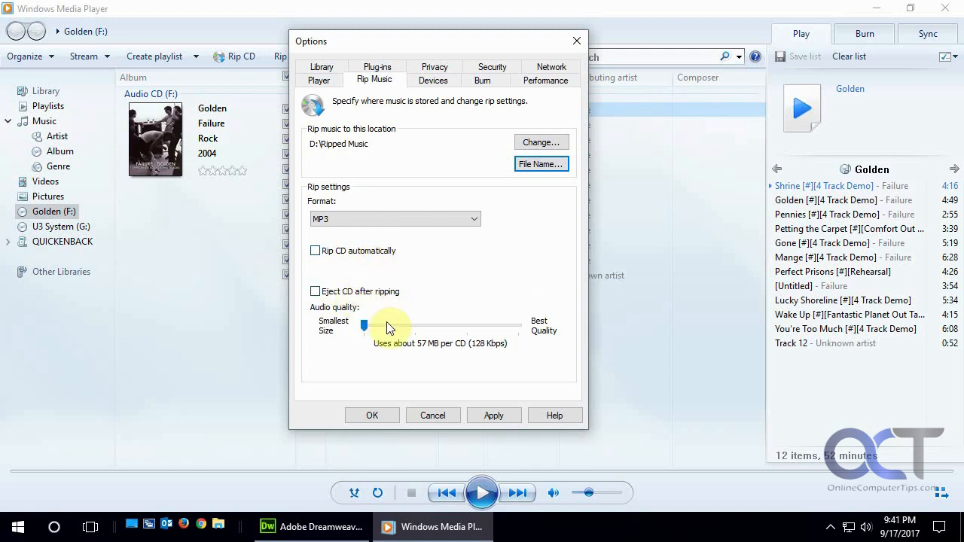
{"action": "left_click_drag", "start_coordinate": [364, 325], "coordinate": [513, 325]}
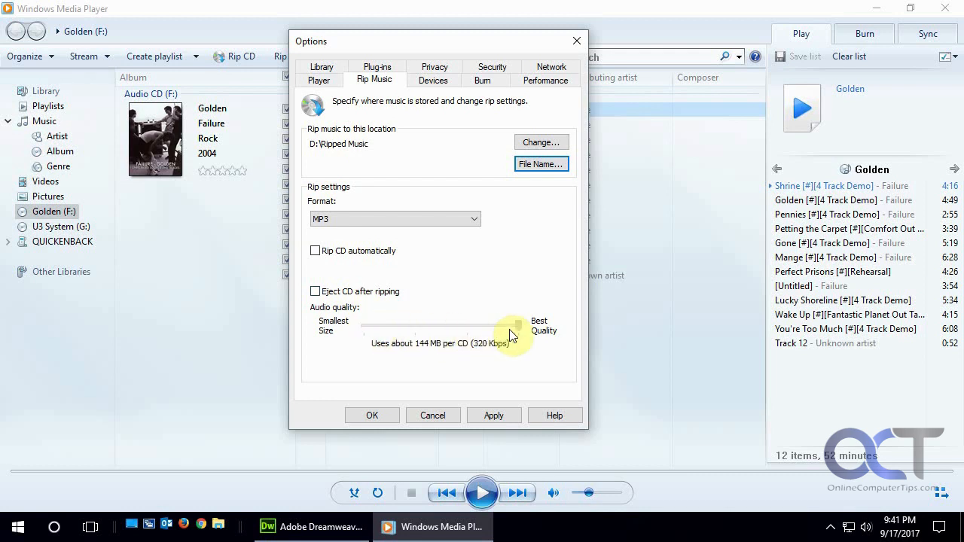
{"action": "left_click_drag", "start_coordinate": [511, 325], "coordinate": [520, 325]}
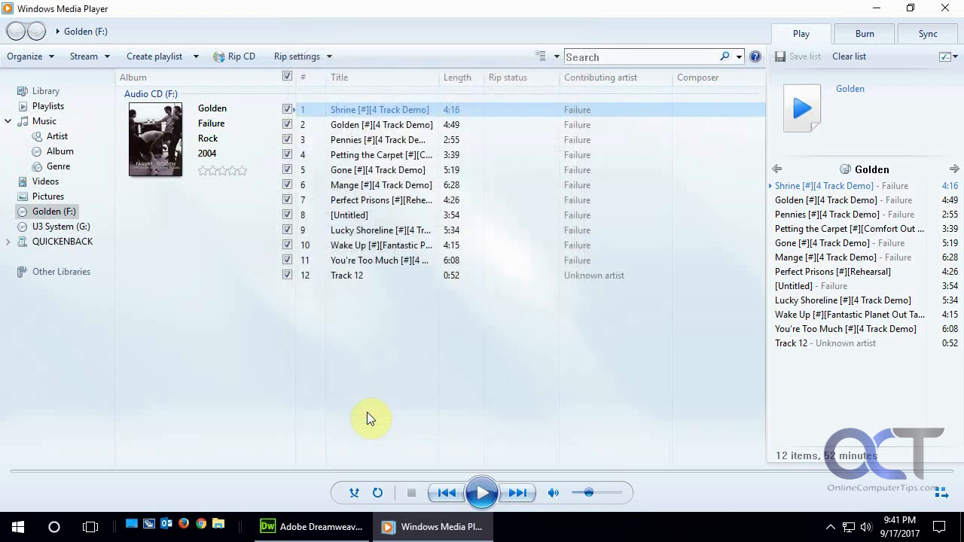
{"action": "mouse_move", "coordinate": [235, 56]}
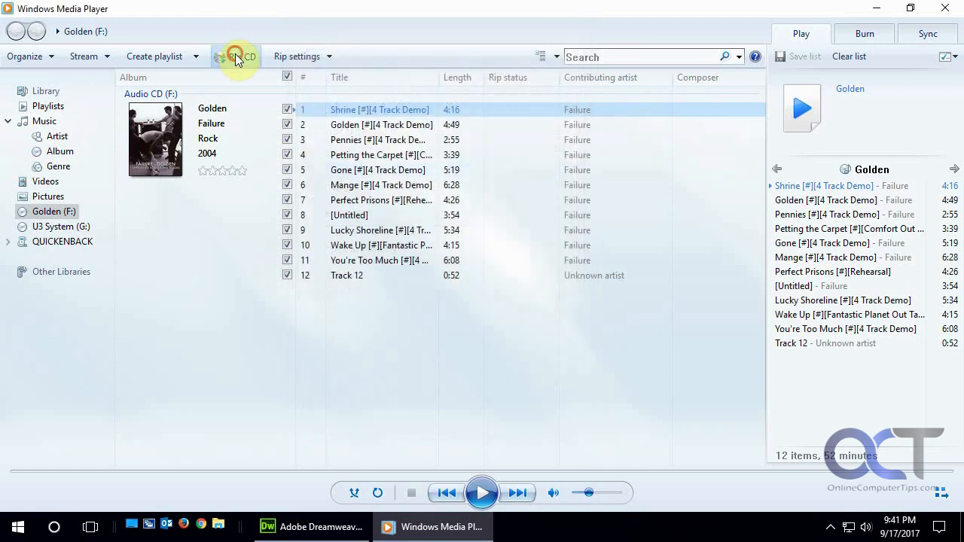
- Start ripping the 12 tracks of the Golden CD
{"action": "left_click", "coordinate": [236, 56]}
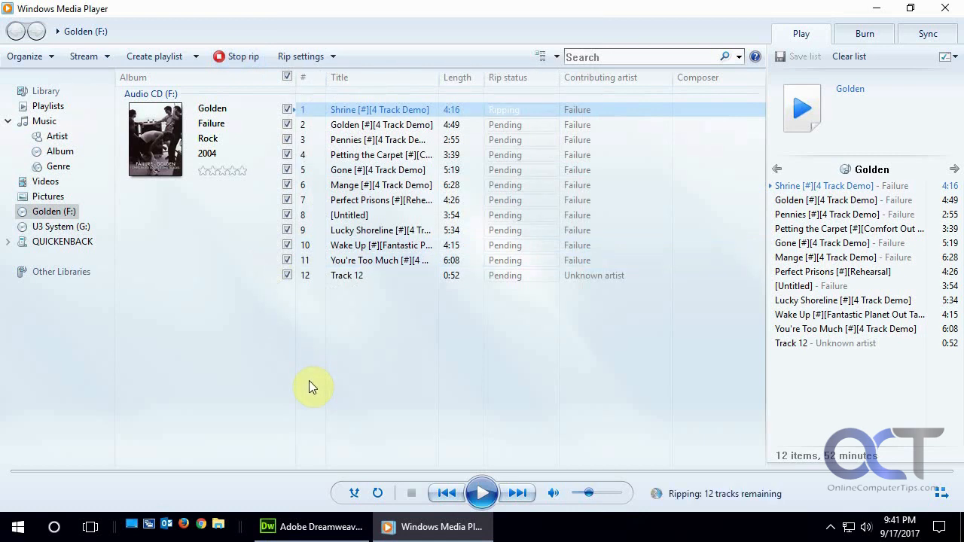
{"action": "mouse_move", "coordinate": [700, 533]}
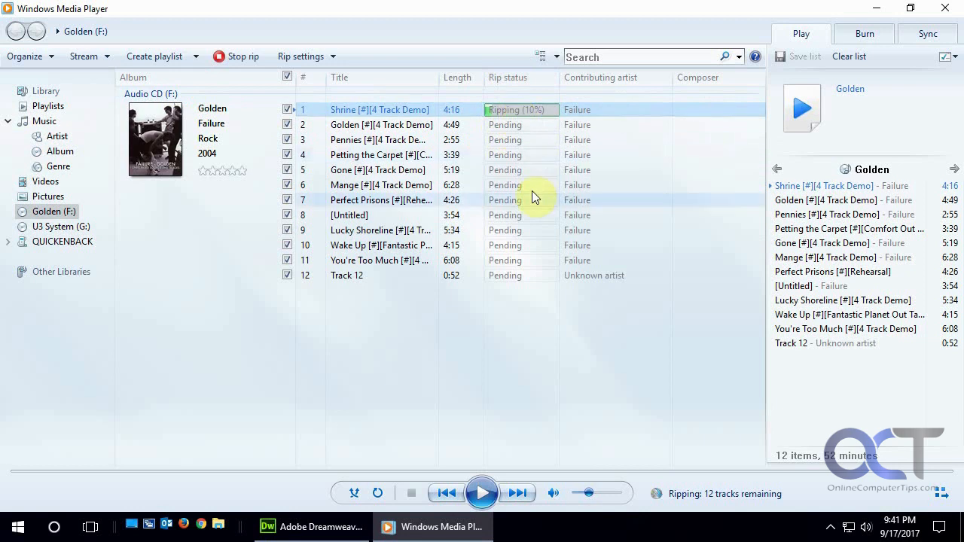
{"action": "mouse_move", "coordinate": [515, 349]}
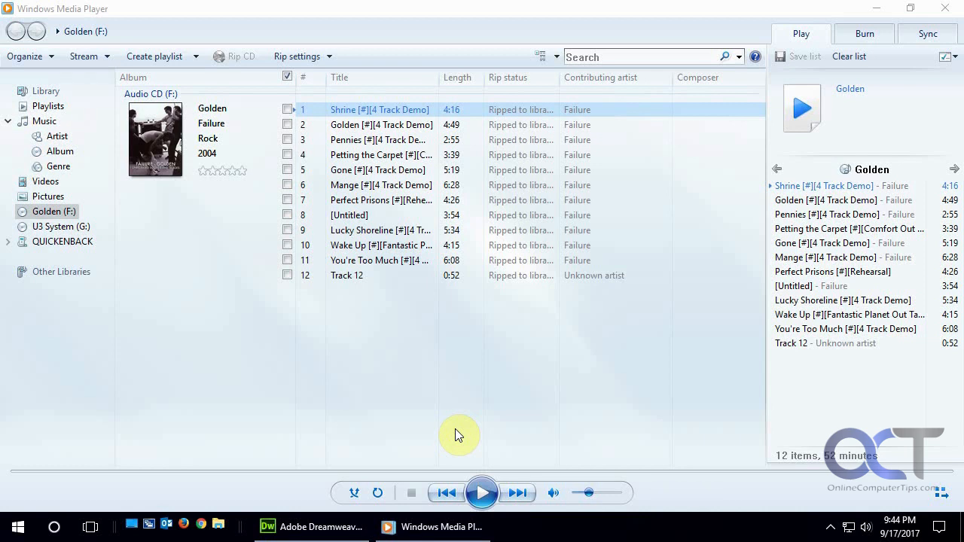
{"action": "mouse_move", "coordinate": [346, 379]}
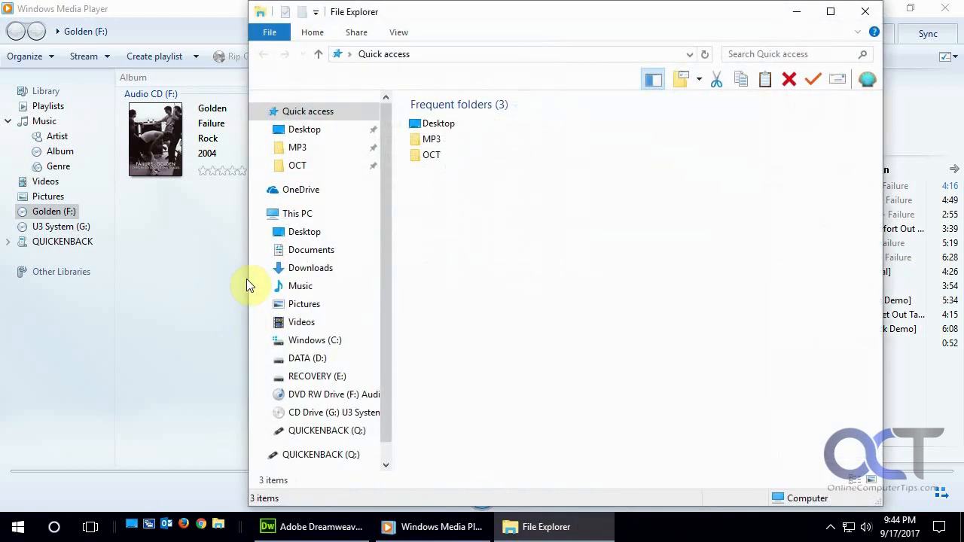
- Browse DATA (D:) into Ripped Music and the Failure artist folder
{"action": "left_click", "coordinate": [308, 358]}
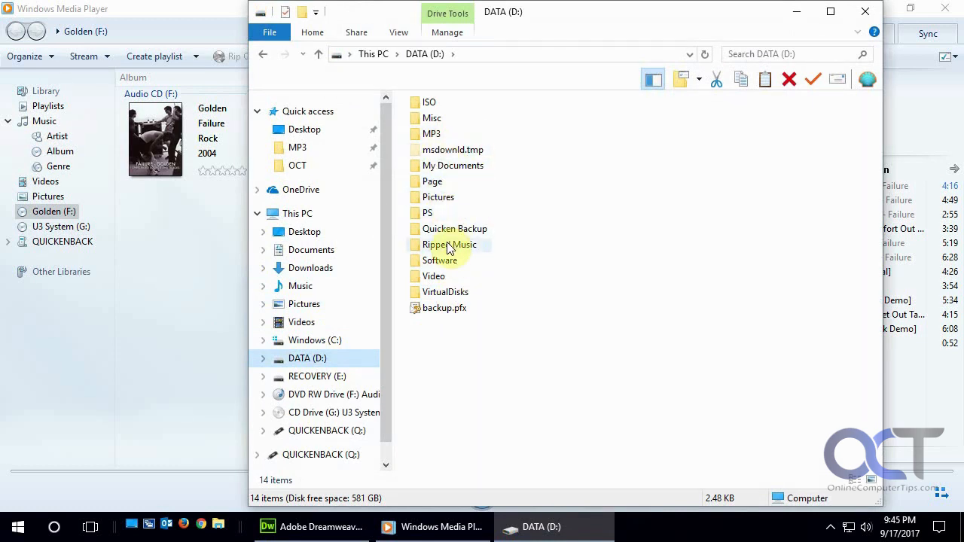
{"action": "double_click", "coordinate": [449, 244]}
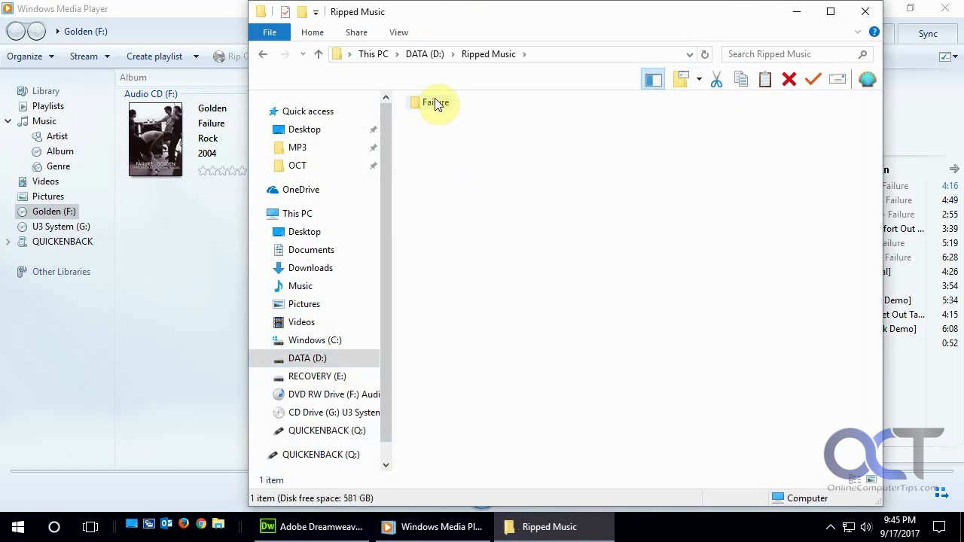
{"action": "double_click", "coordinate": [429, 102]}
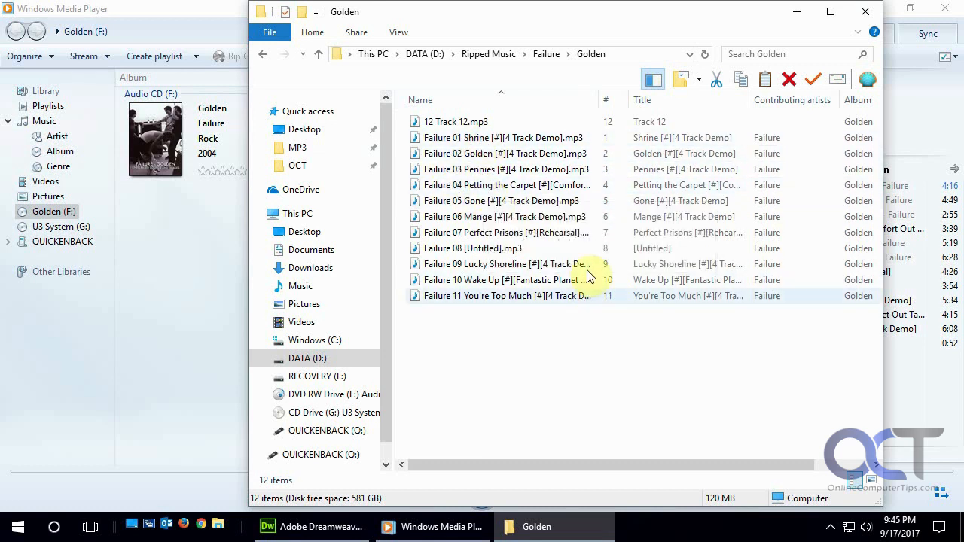
{"action": "right_click", "coordinate": [501, 137]}
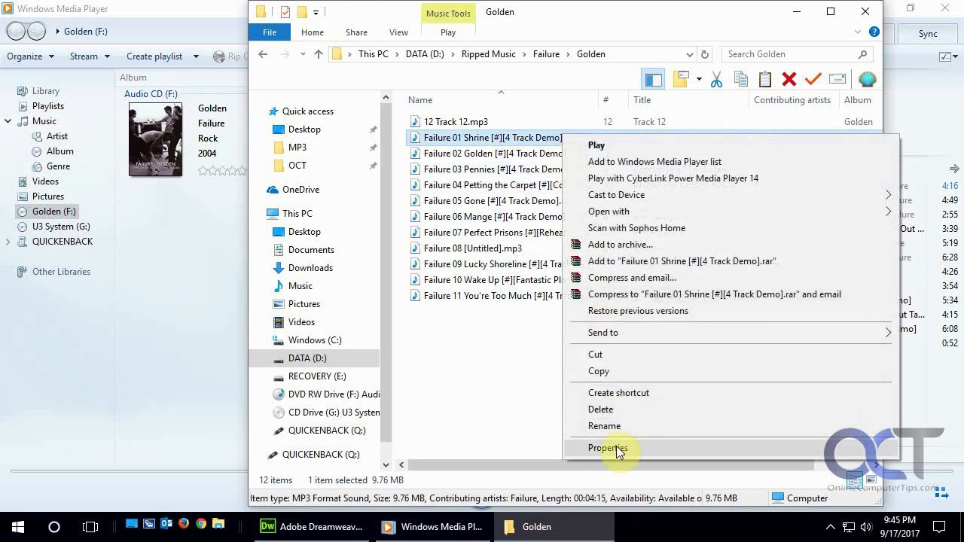
{"action": "left_click", "coordinate": [608, 448]}
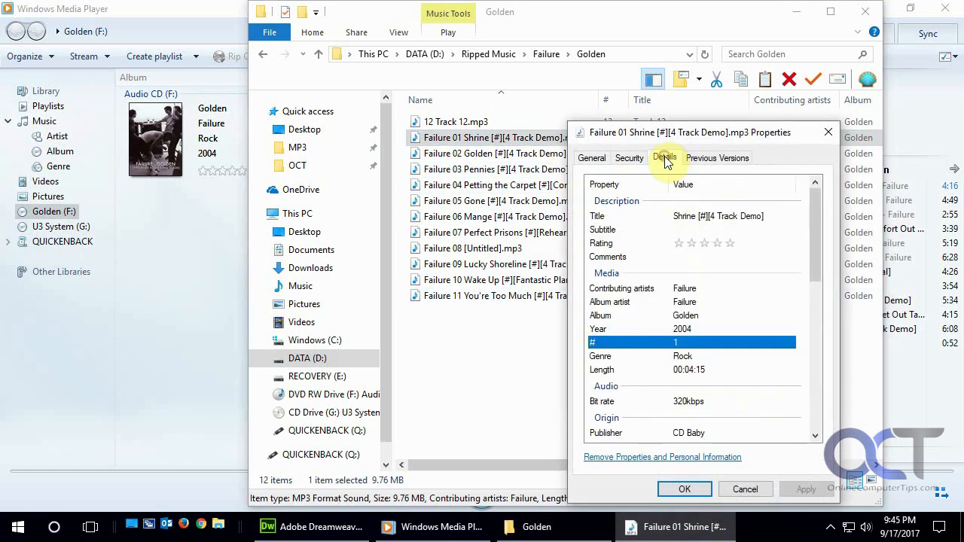
{"action": "scroll", "scroll_direction": "down", "scroll_amount": 3}
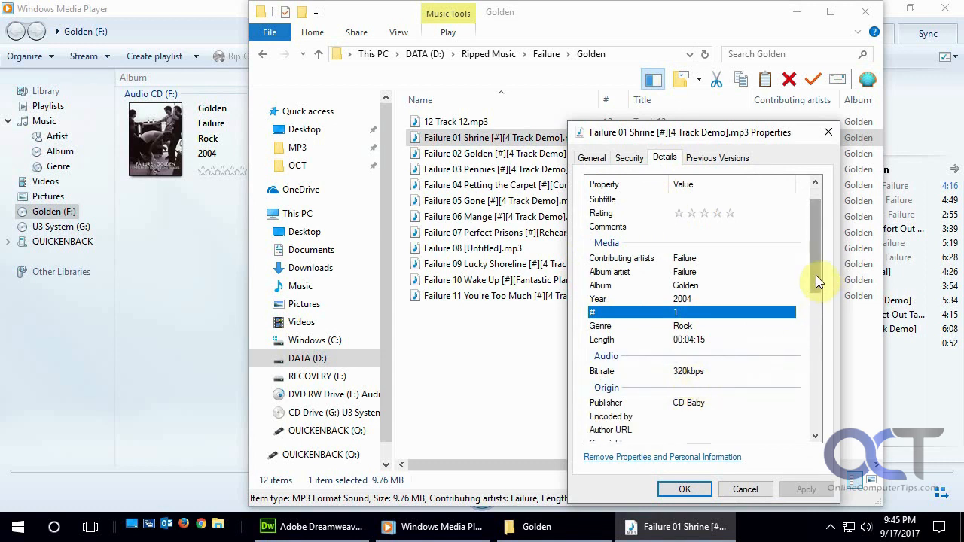
{"action": "scroll", "scroll_direction": "down", "scroll_amount": 3}
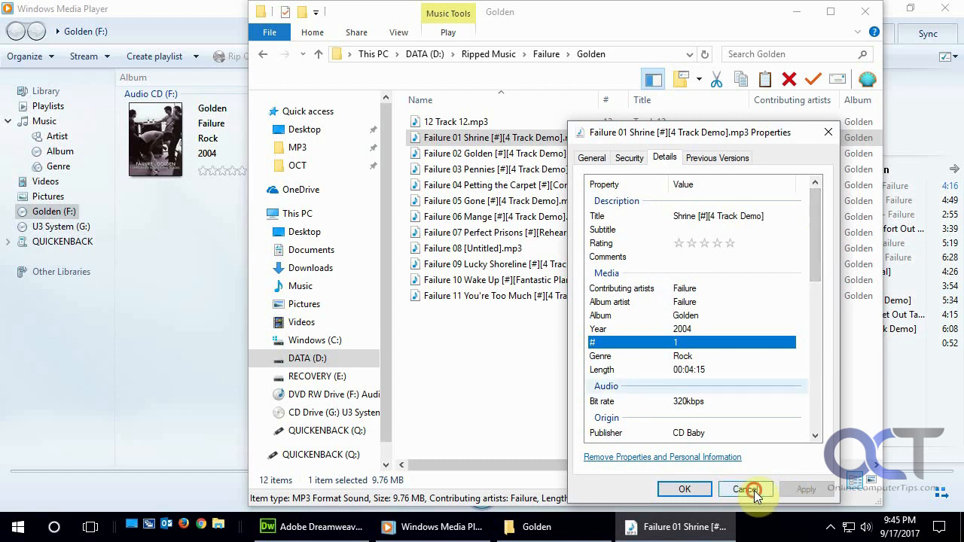
{"action": "left_click", "coordinate": [746, 489]}
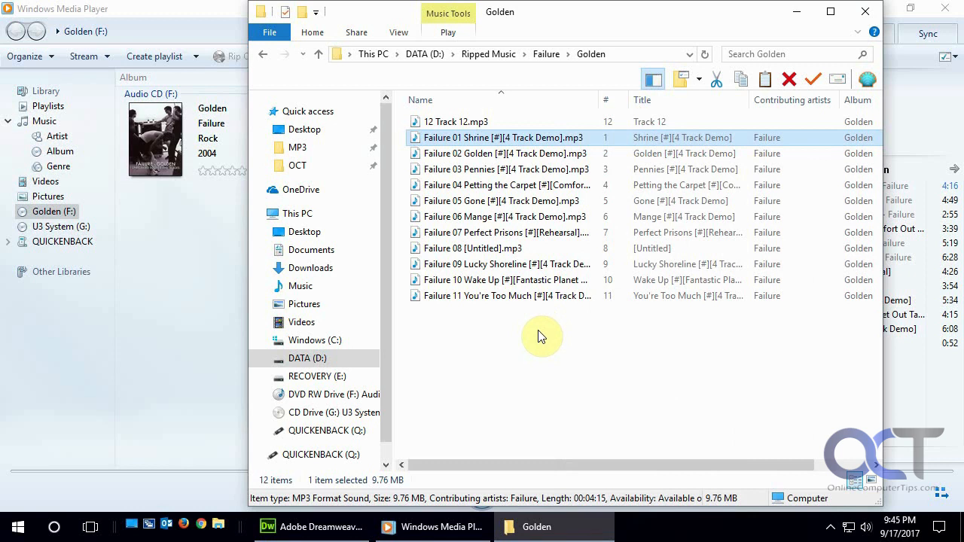